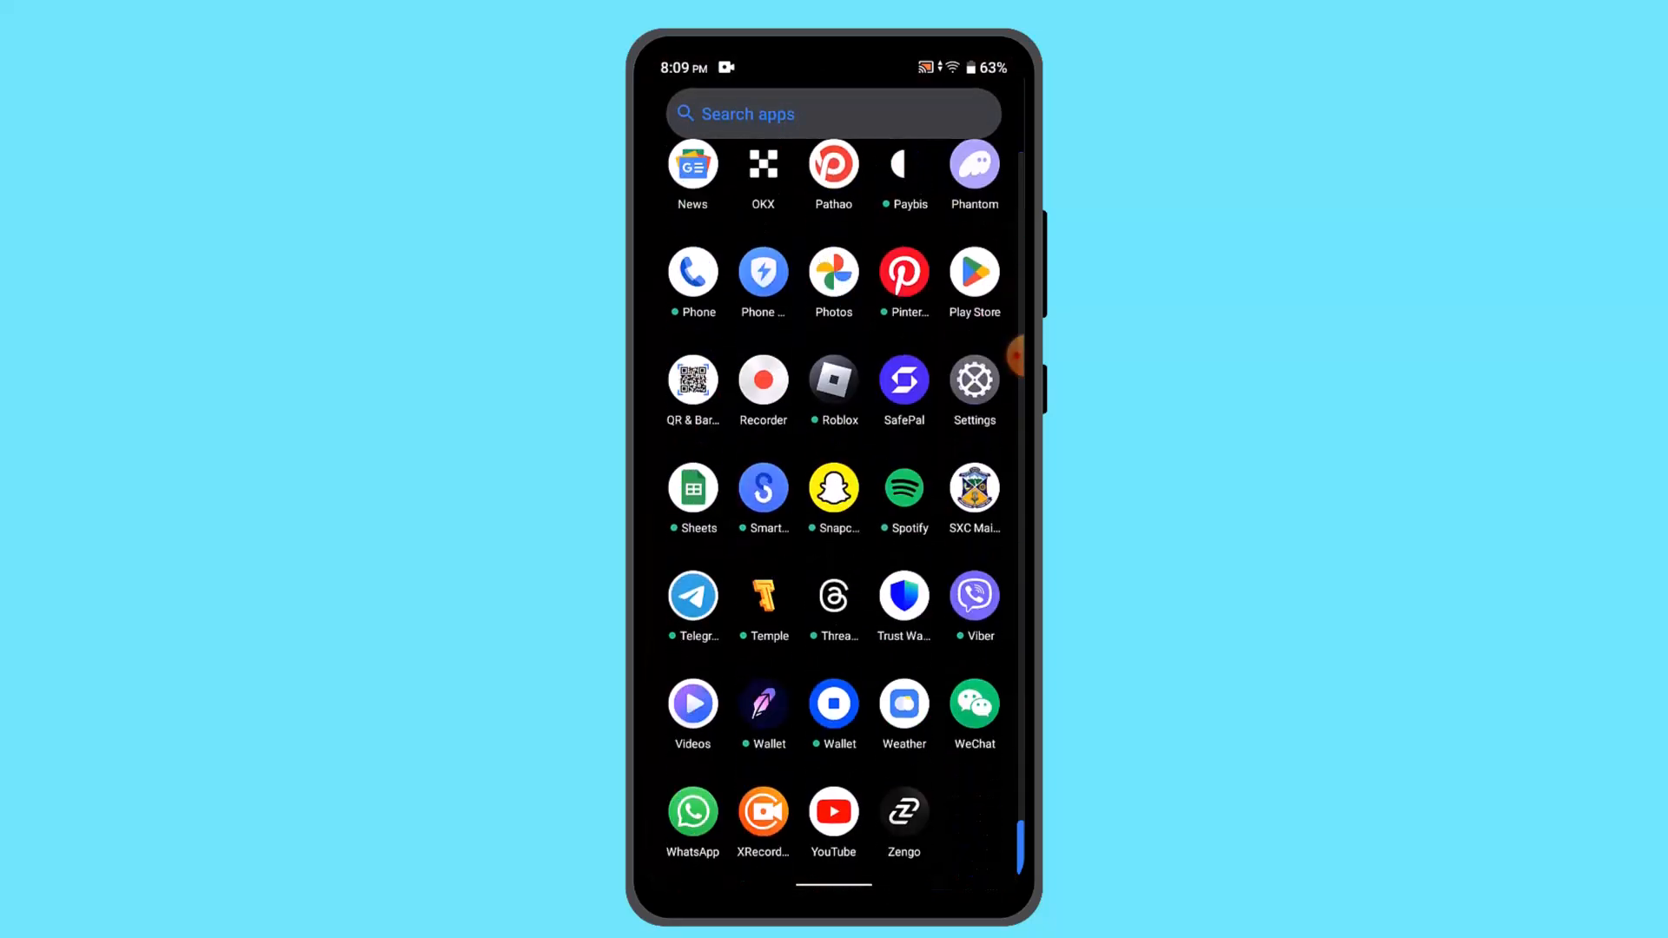
Launch the Phantom wallet from the app drawer to Account 1's balance view.
click(973, 165)
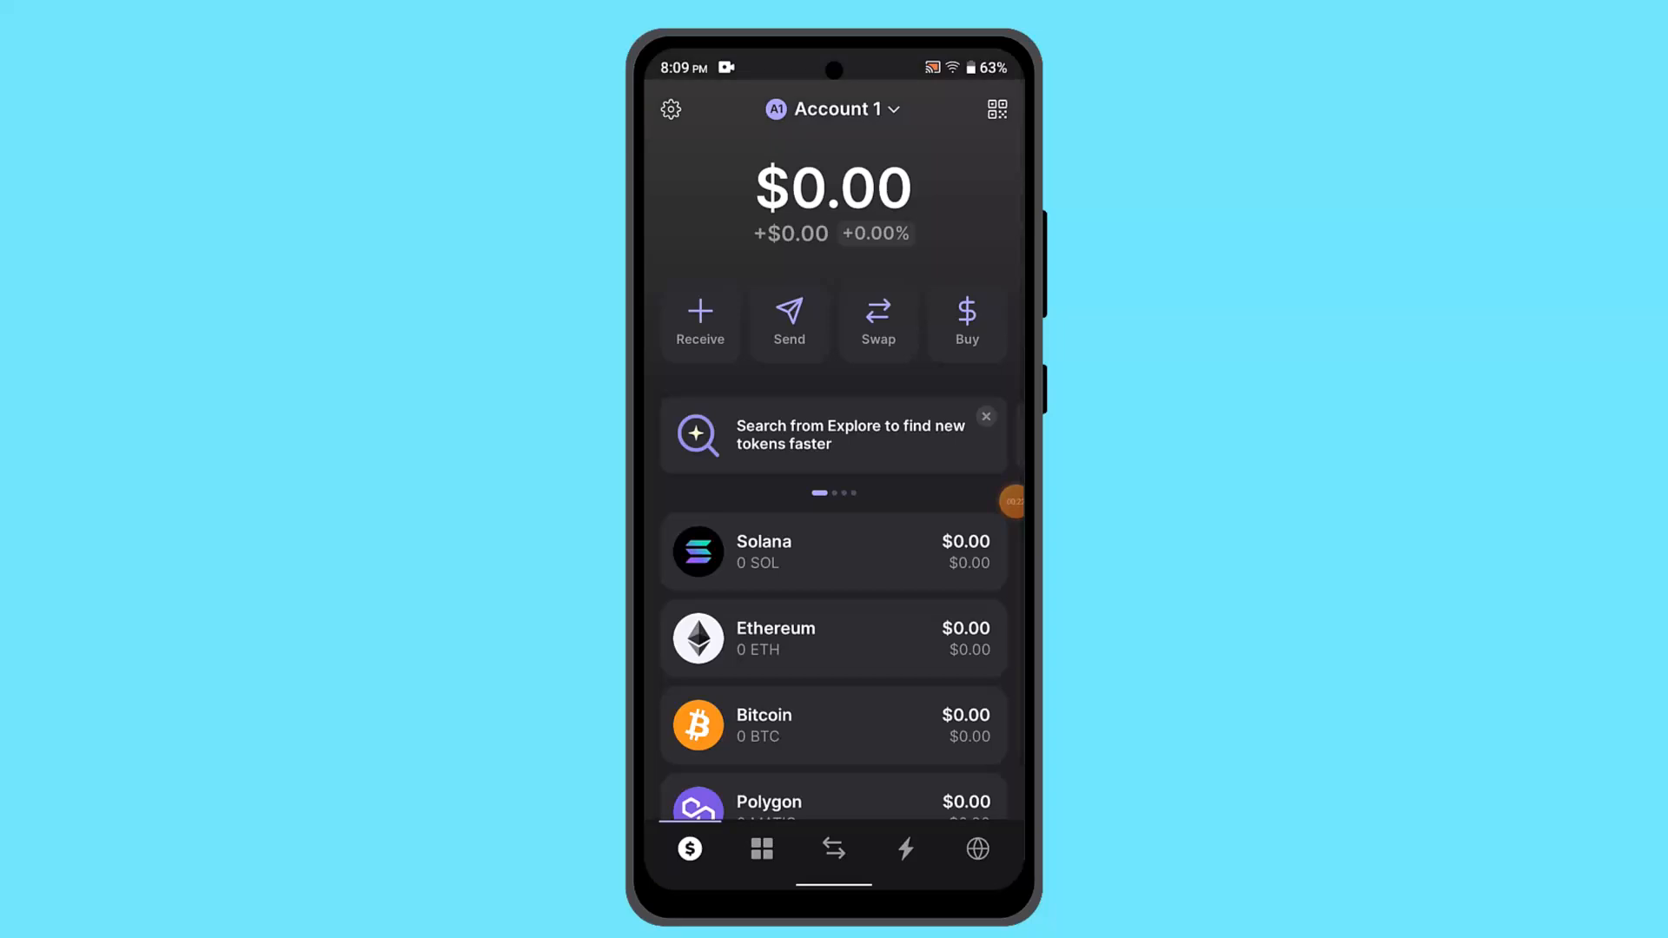
Reach the Reset & wipe app confirmation via Settings > Security & Privacy > Reset App.
click(670, 108)
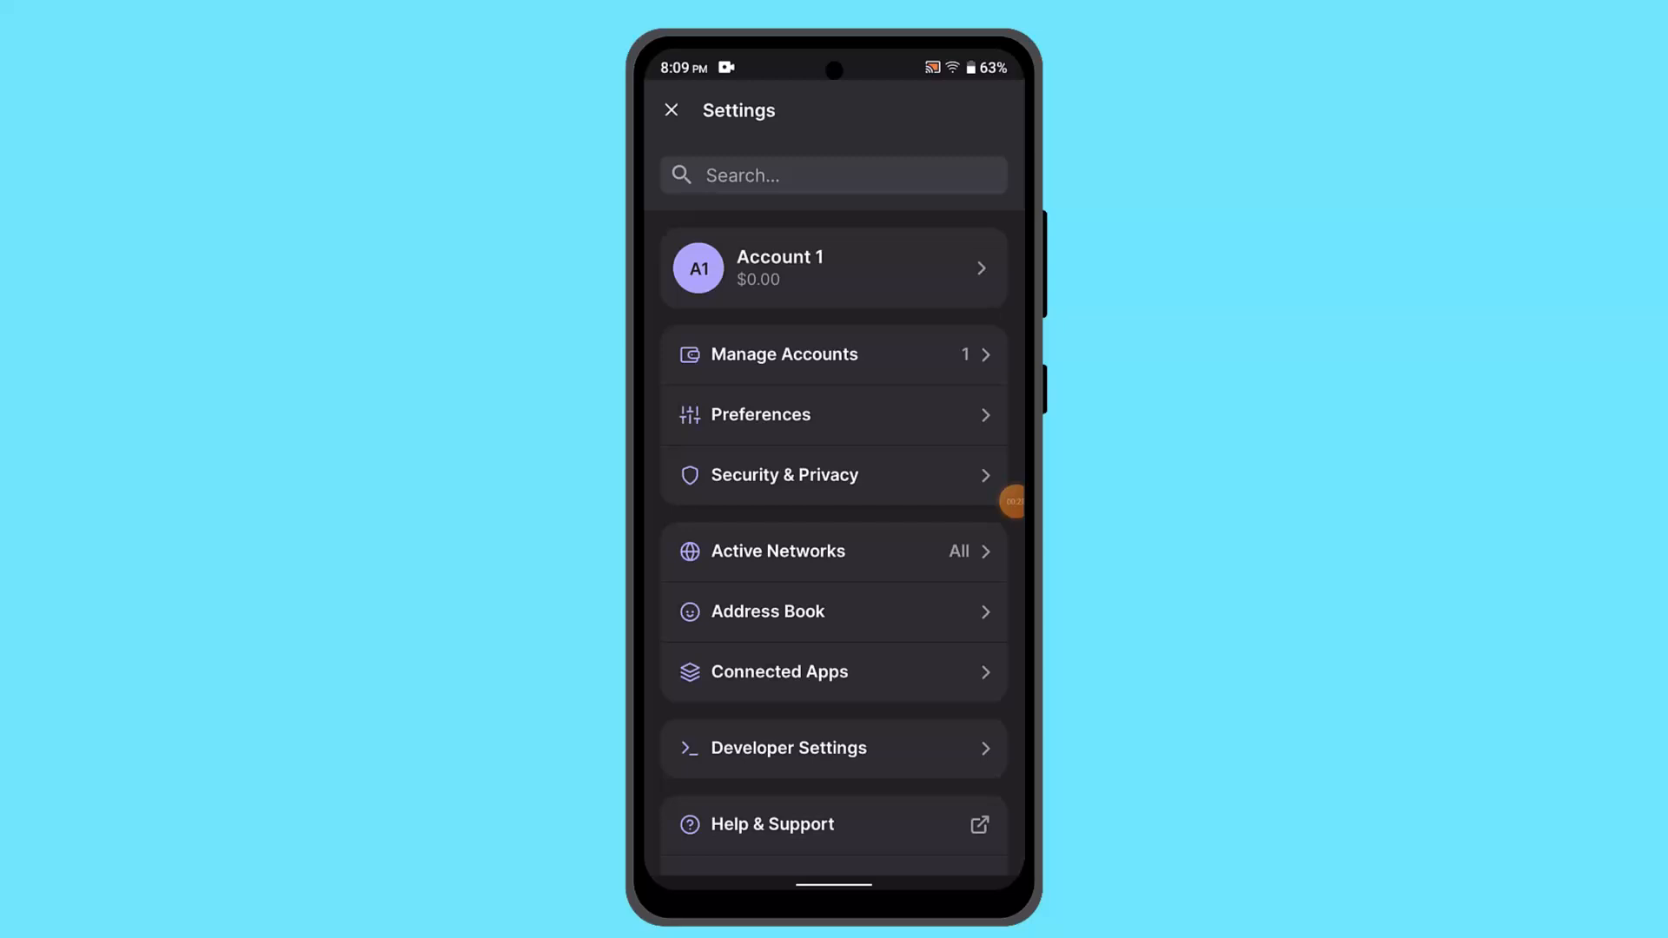
click(783, 475)
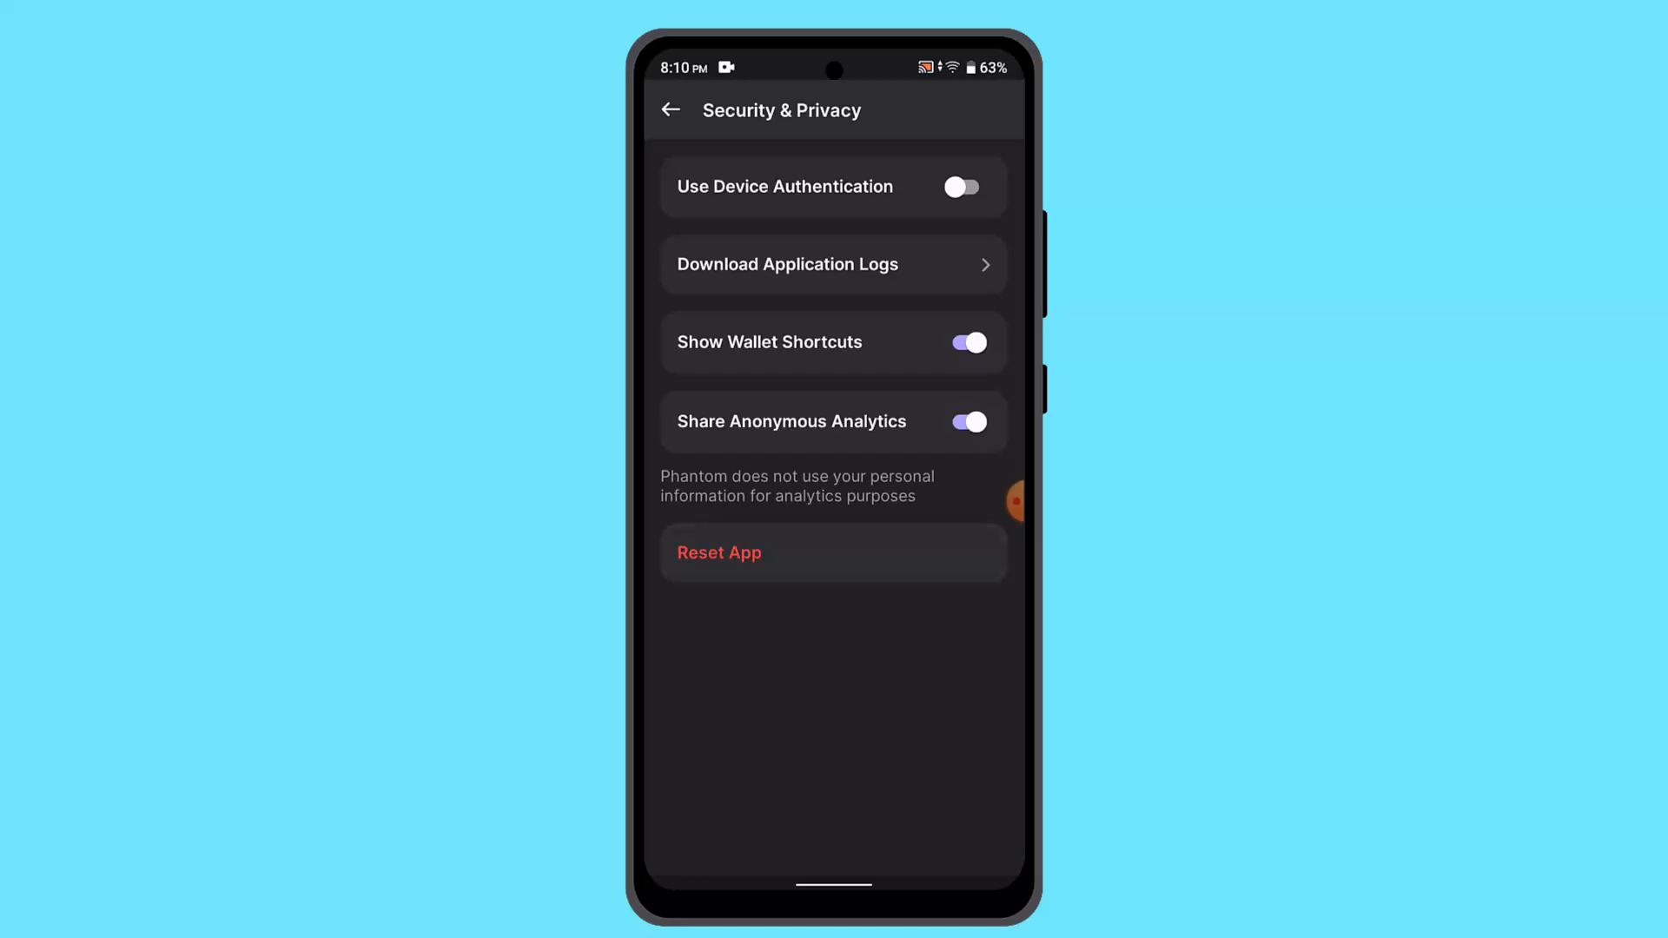
click(720, 552)
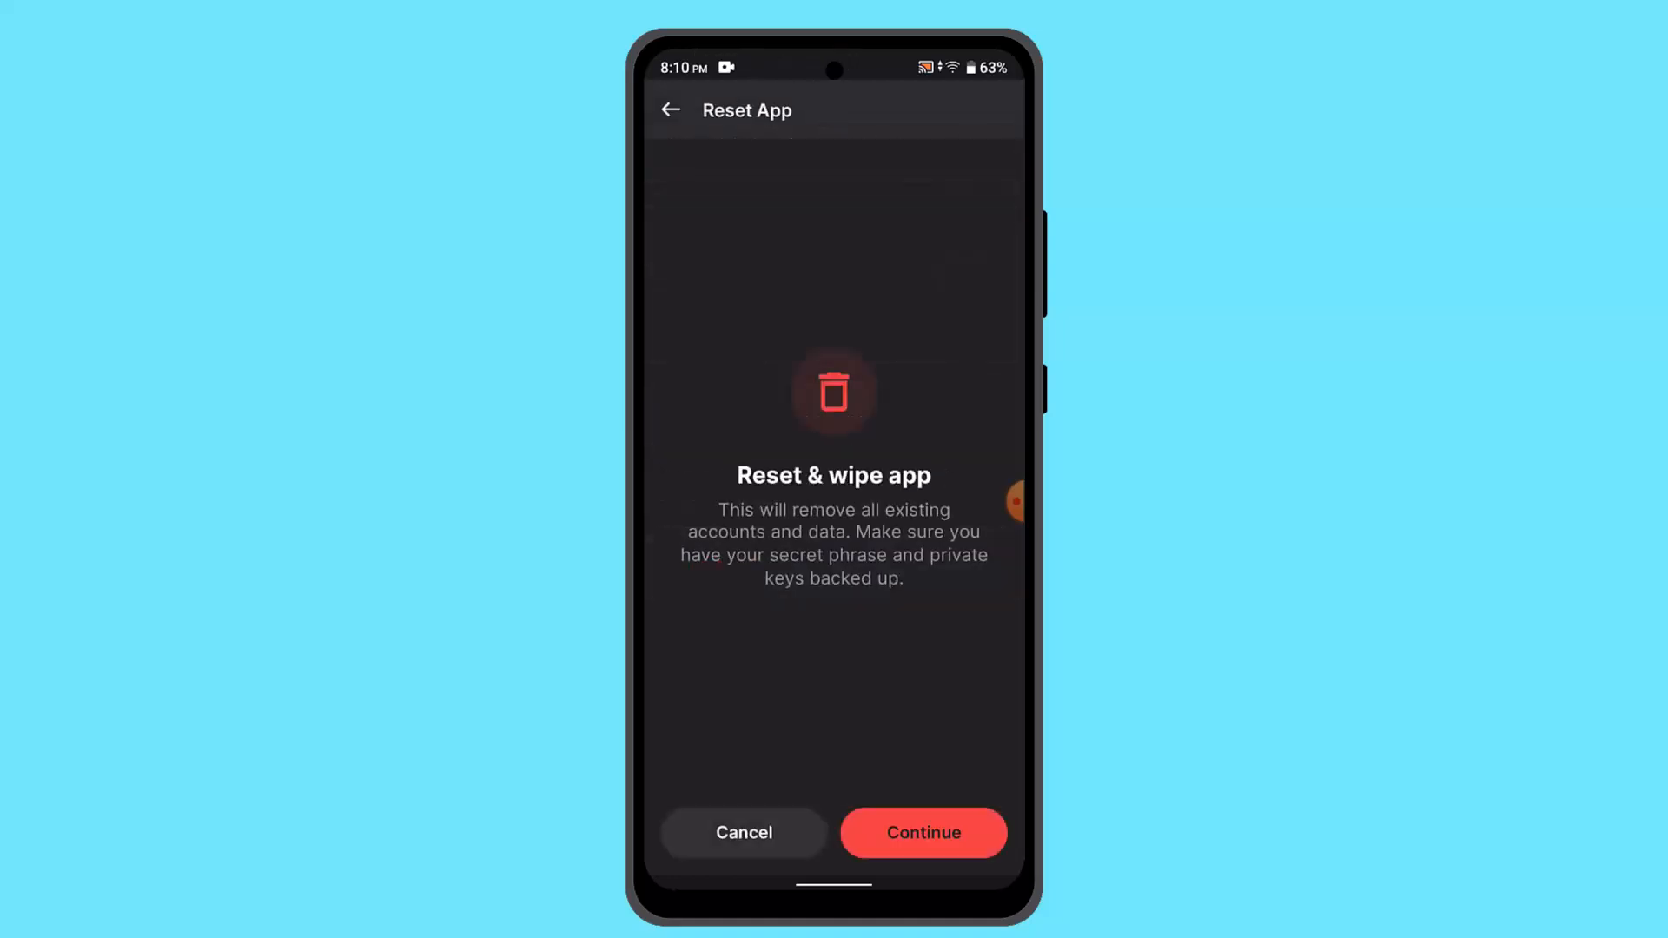